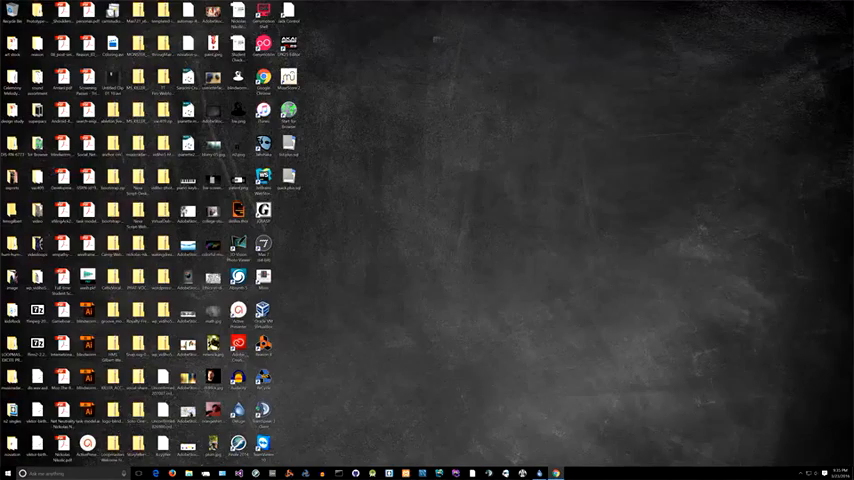
{"action": "mouse_move", "coordinate": [444, 288]}
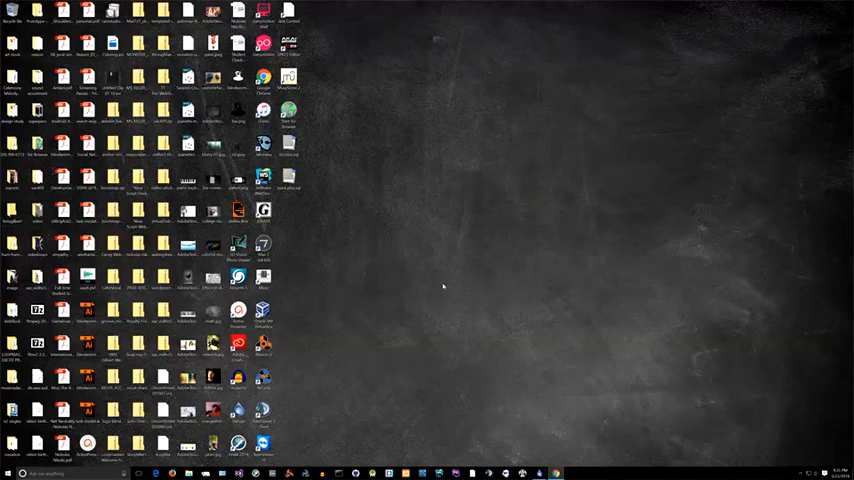
{"action": "mouse_move", "coordinate": [458, 232]}
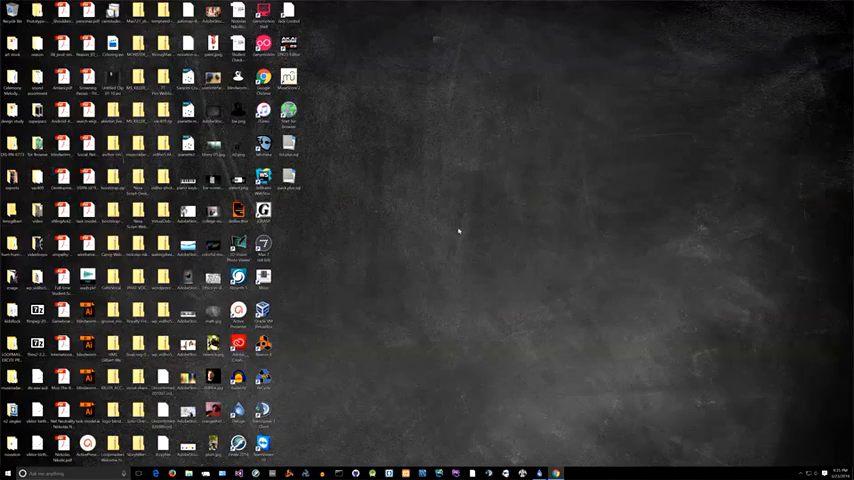
{"action": "mouse_move", "coordinate": [656, 270]}
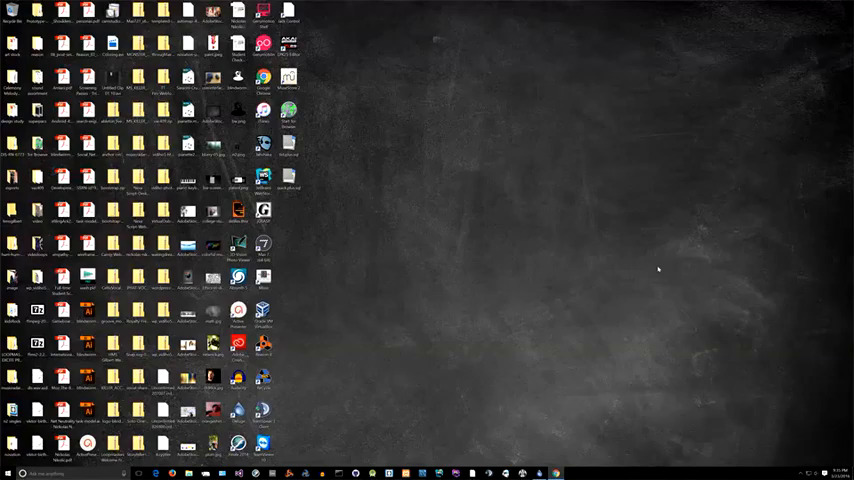